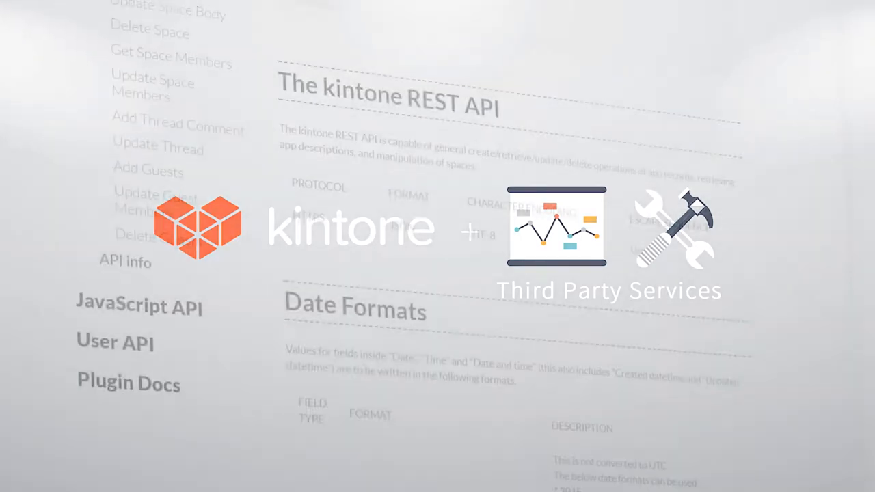
scroll("down", 3)
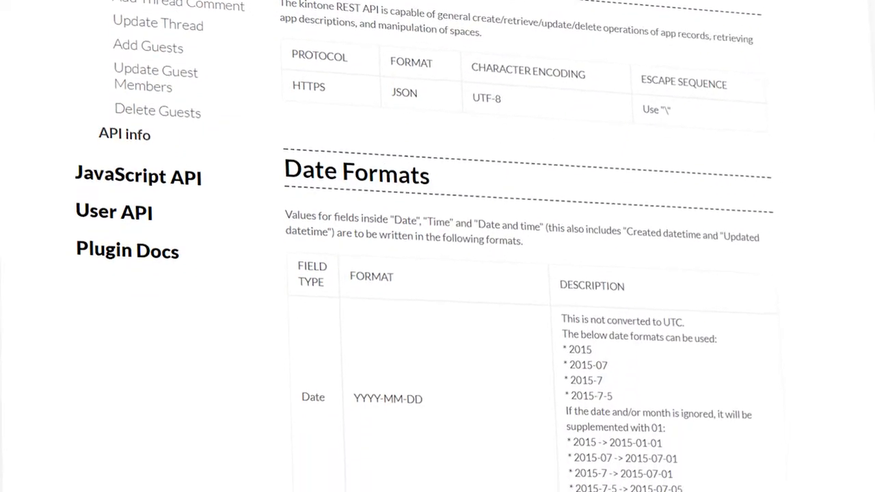
scroll("down", 3)
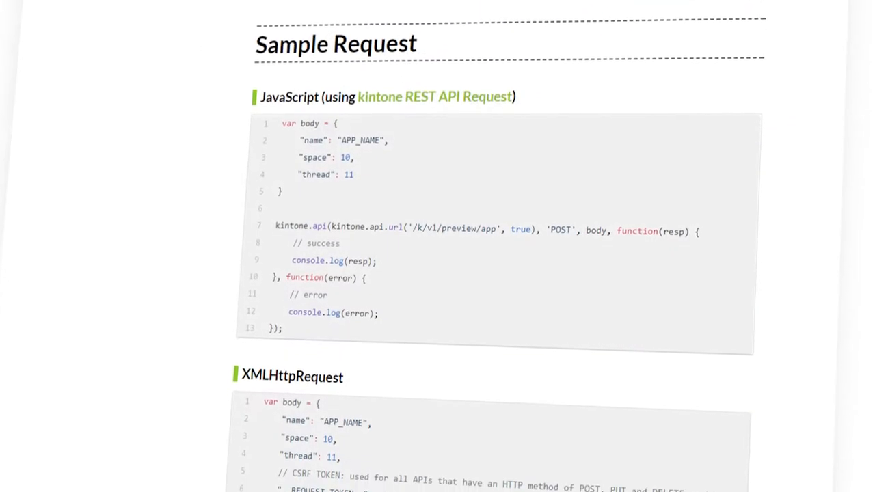
scroll("down", 3)
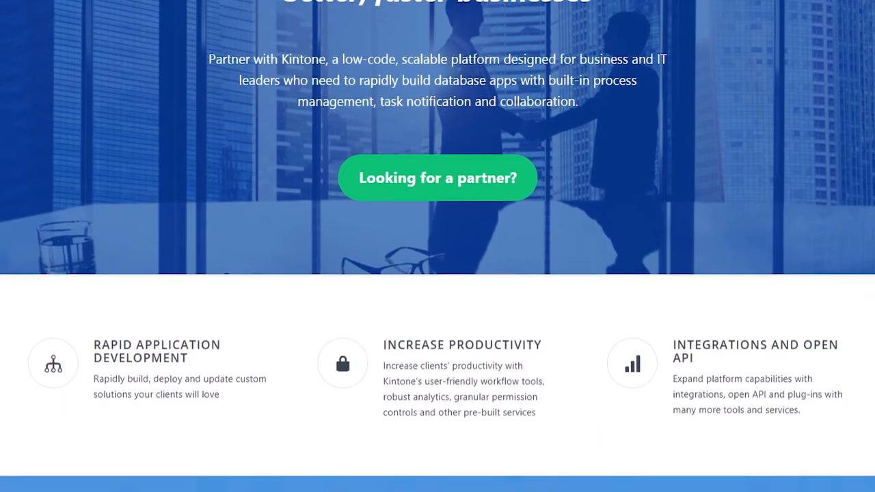
scroll("down", 3)
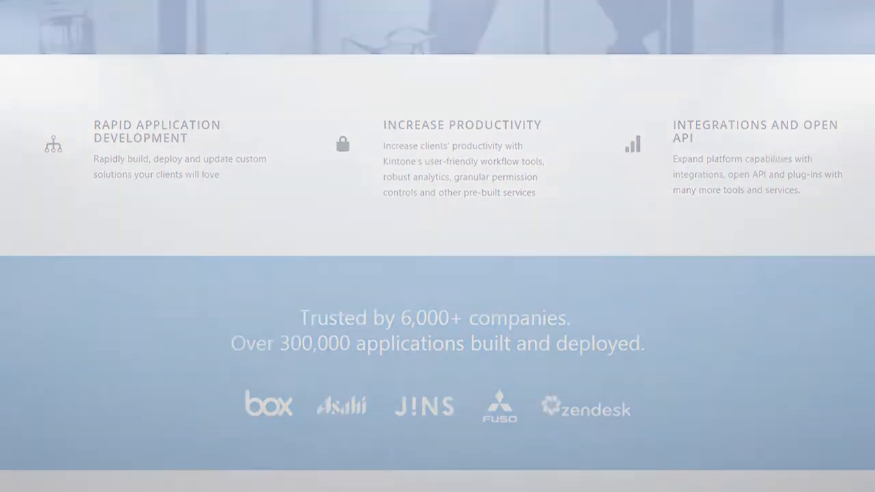